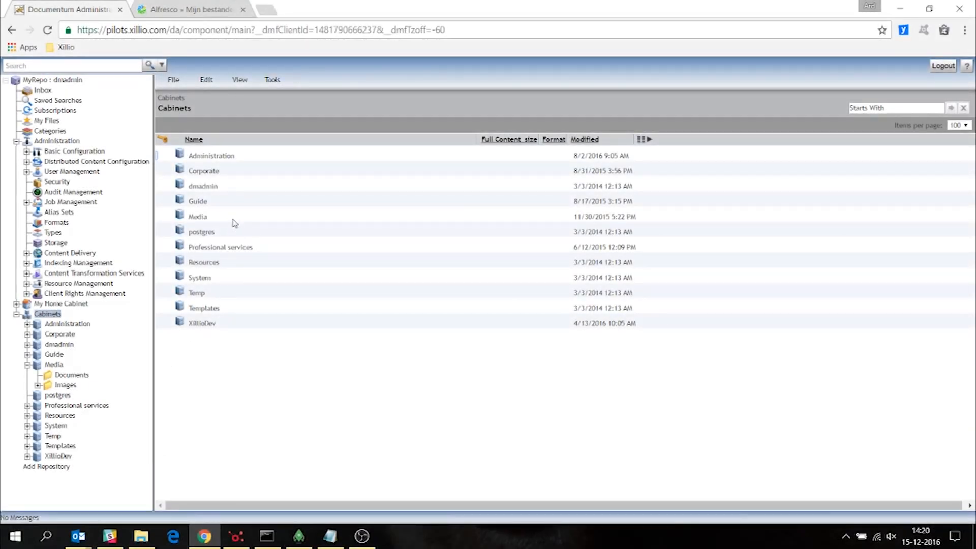
# - Open the Media cabinet and its Documents folder listing the PDF guides
pyautogui.click(197, 216)
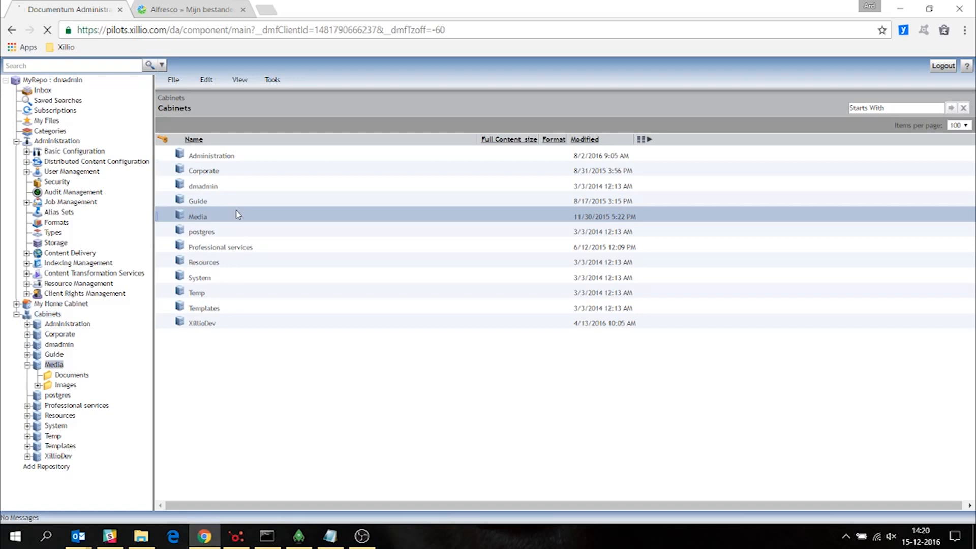
pyautogui.doubleClick(197, 216)
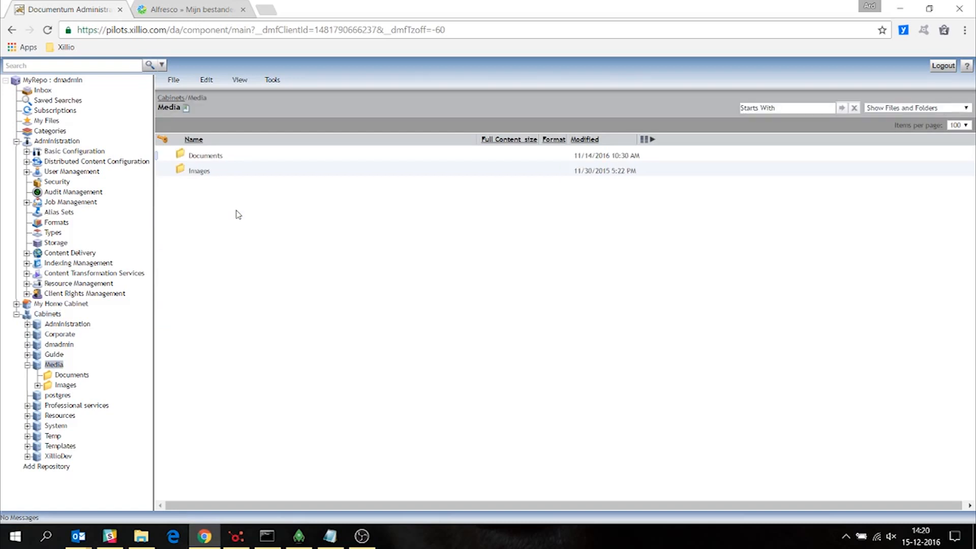
pyautogui.moveTo(259, 156)
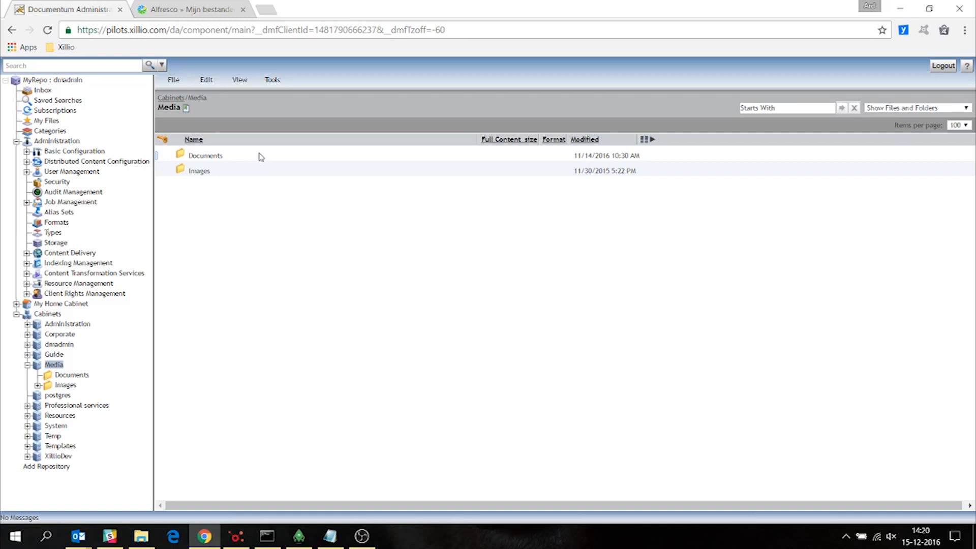
pyautogui.doubleClick(205, 154)
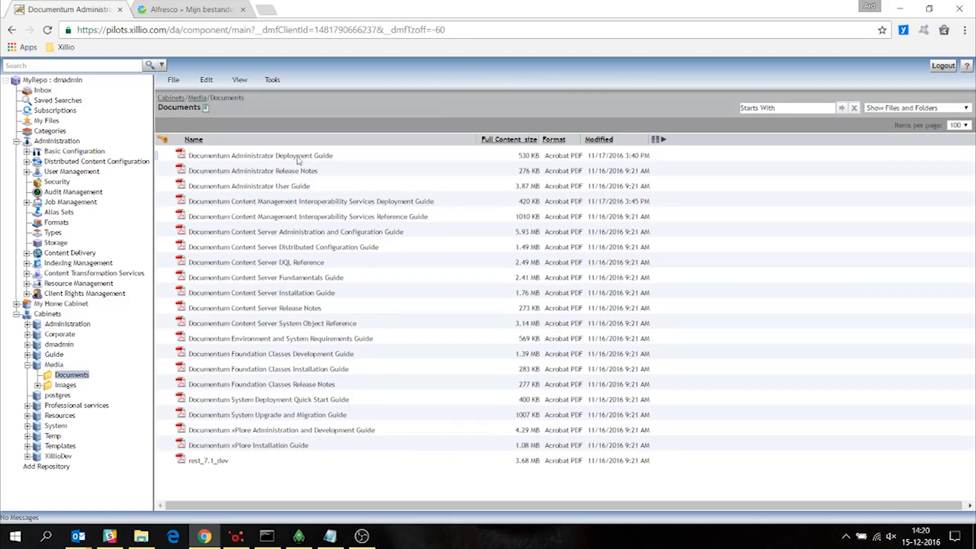
pyautogui.moveTo(376, 156)
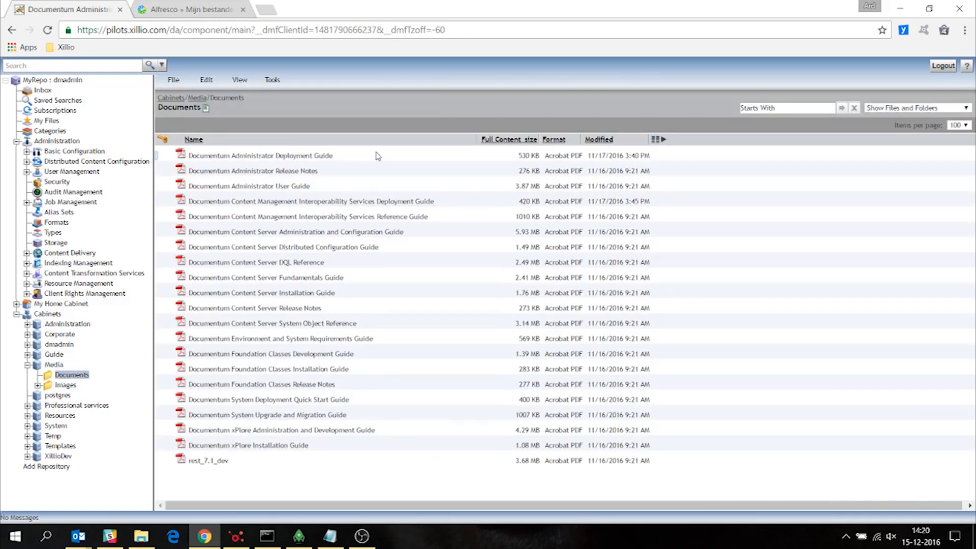
# - View the robot JPEGs in the Images folder and return to Media via the breadcrumb
pyautogui.click(198, 98)
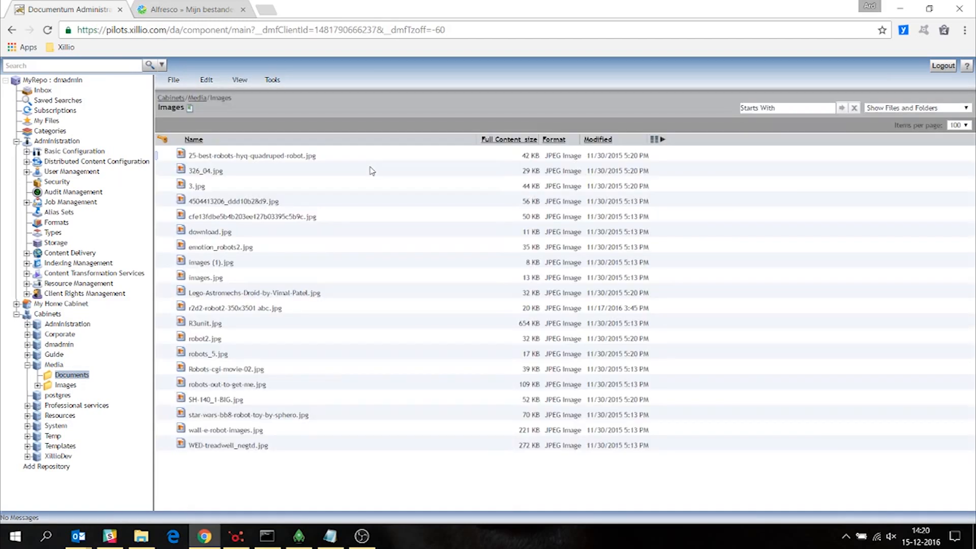
pyautogui.click(197, 97)
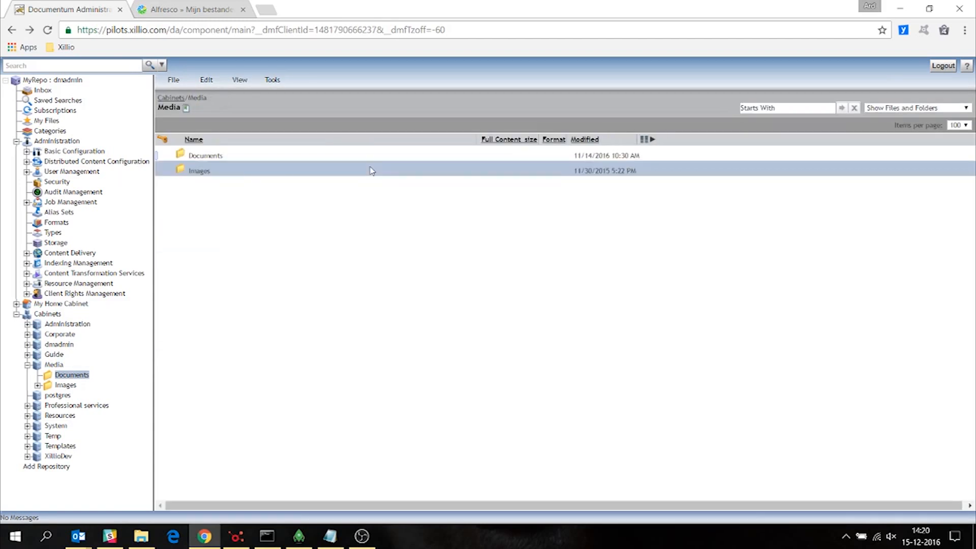
# - View the empty documentum_alfresco folder in Alfresco's Shared listing, then bring up Robomongo
pyautogui.click(190, 9)
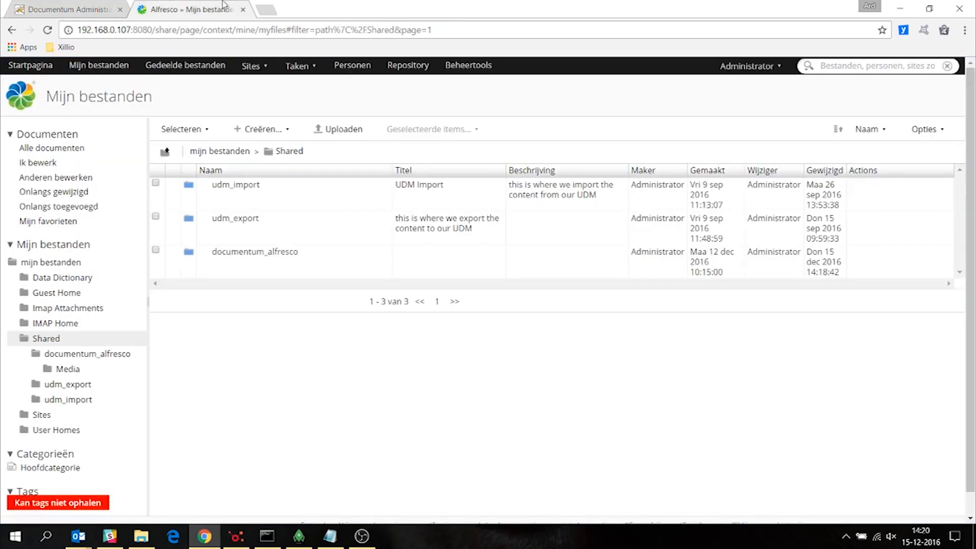
pyautogui.moveTo(328, 346)
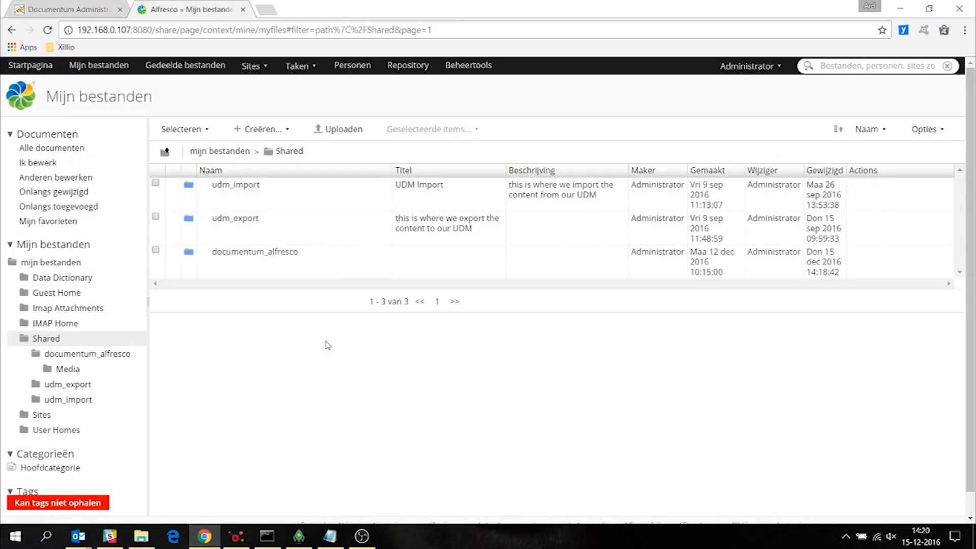
pyautogui.click(254, 251)
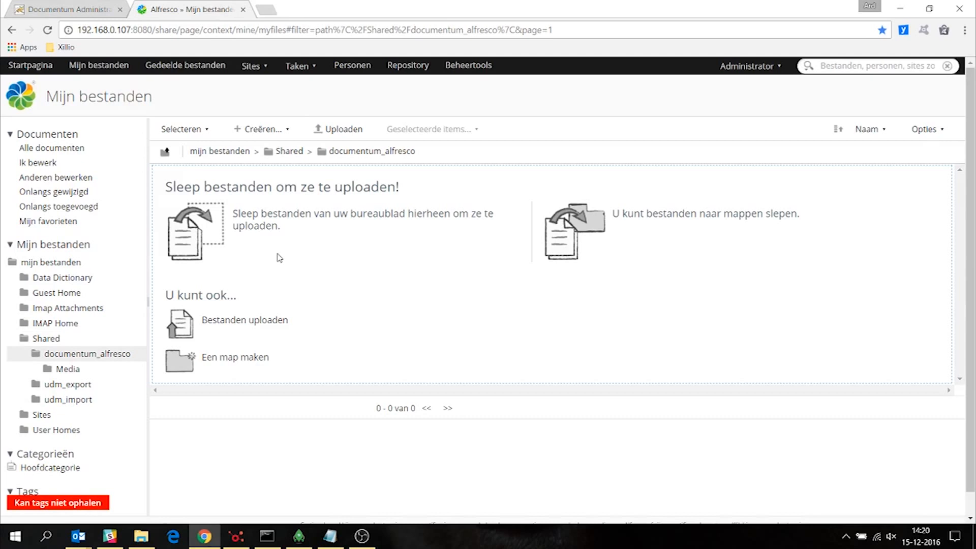
pyautogui.moveTo(413, 351)
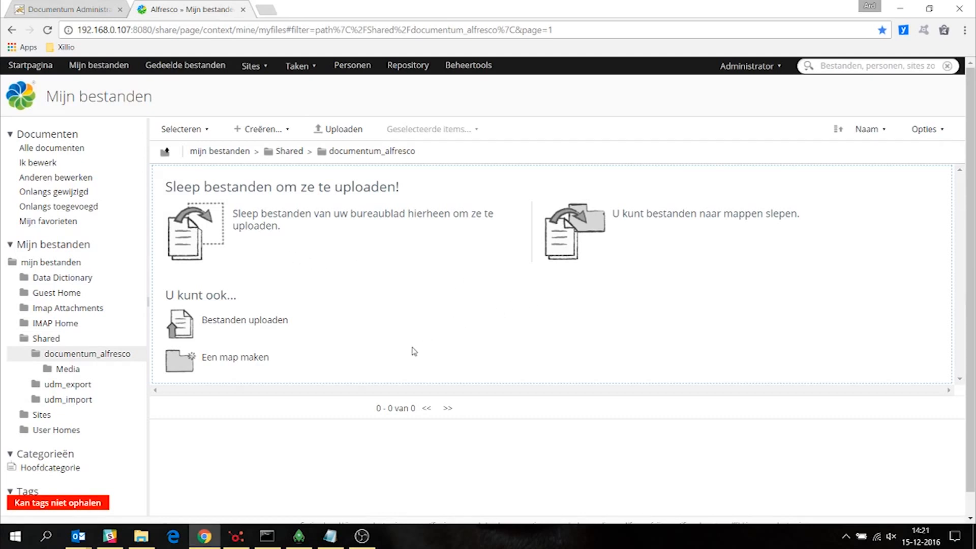
pyautogui.click(299, 536)
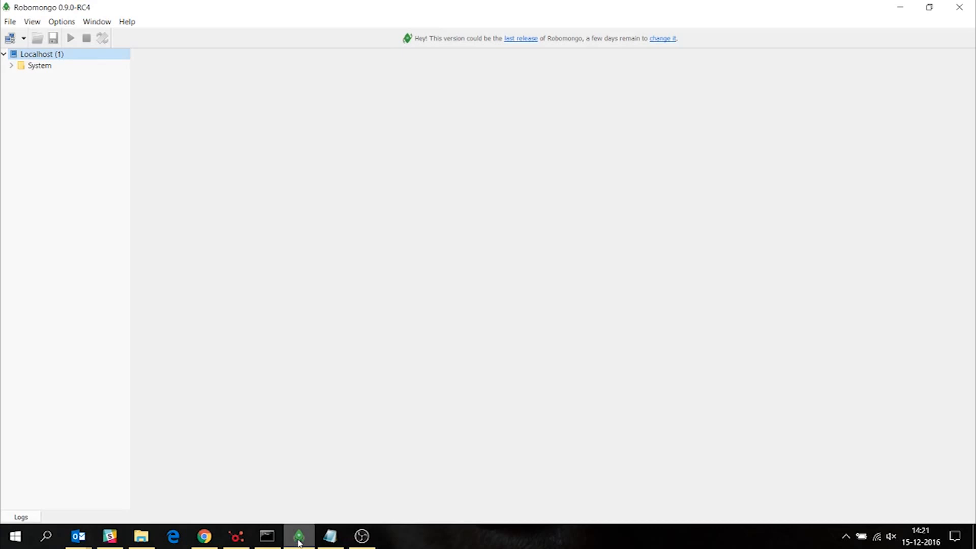
pyautogui.moveTo(235, 535)
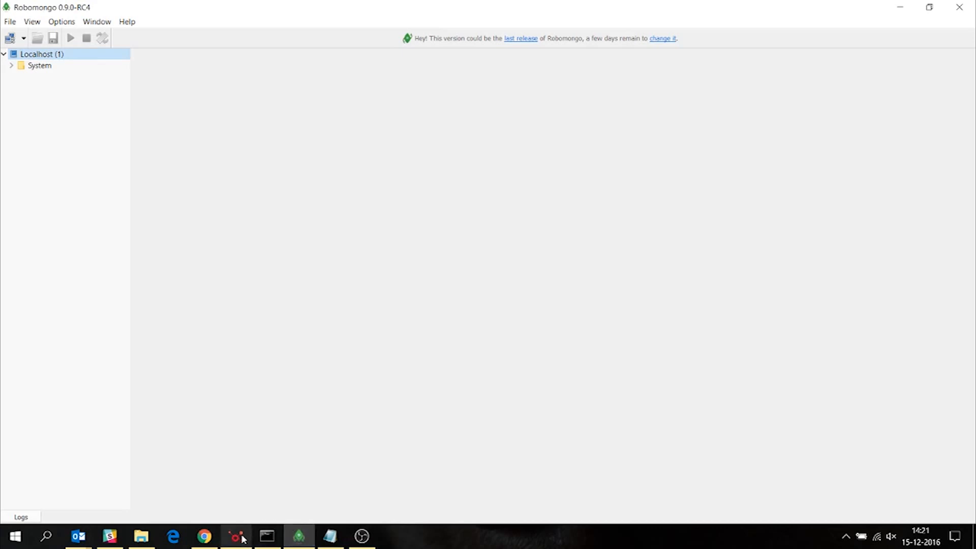
pyautogui.moveTo(235, 535)
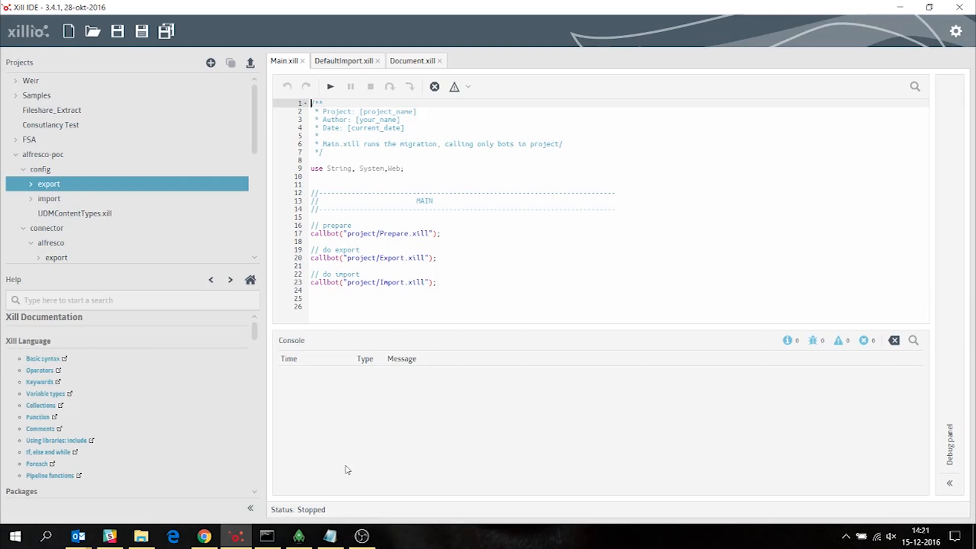
# - Run the Main.xill migration script until the console logs the migrated documents, then stop it
pyautogui.click(329, 87)
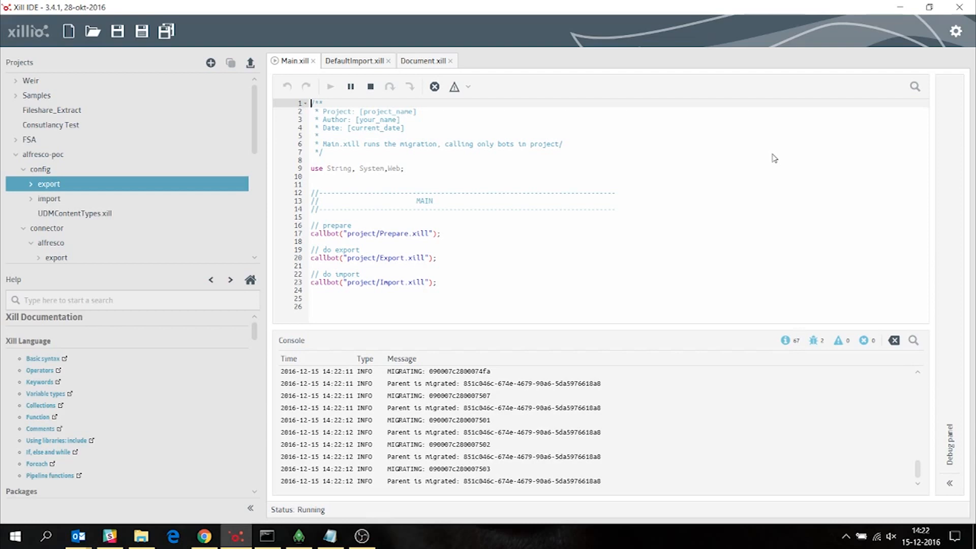
pyautogui.click(370, 87)
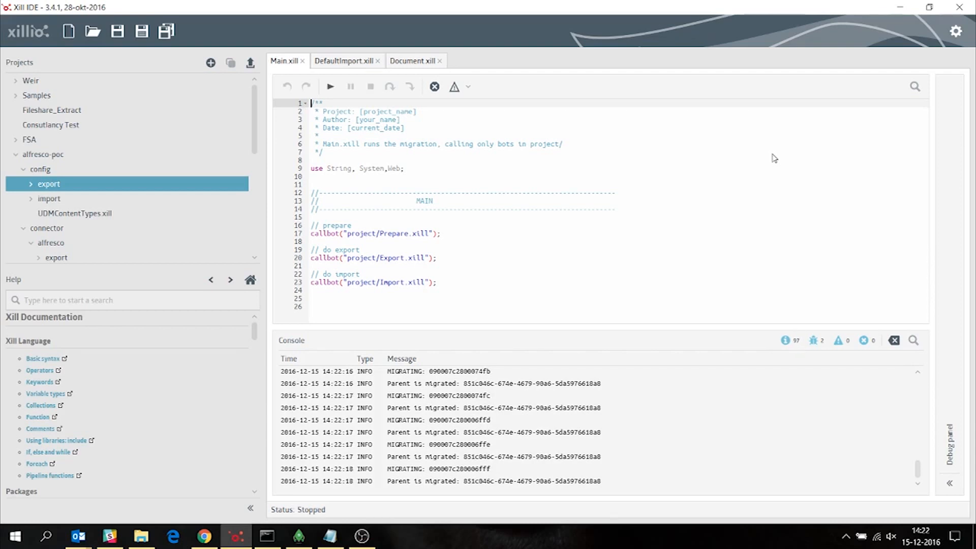
pyautogui.moveTo(418, 93)
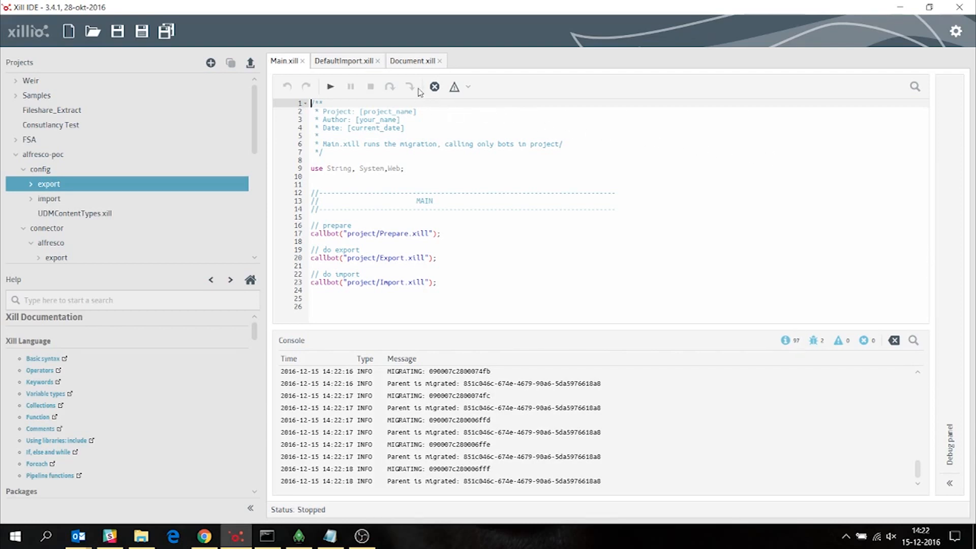
# - Review Document.xill's mapDocument mapping of file, hash and mimeType fields, then bring up Robomongo
pyautogui.click(412, 60)
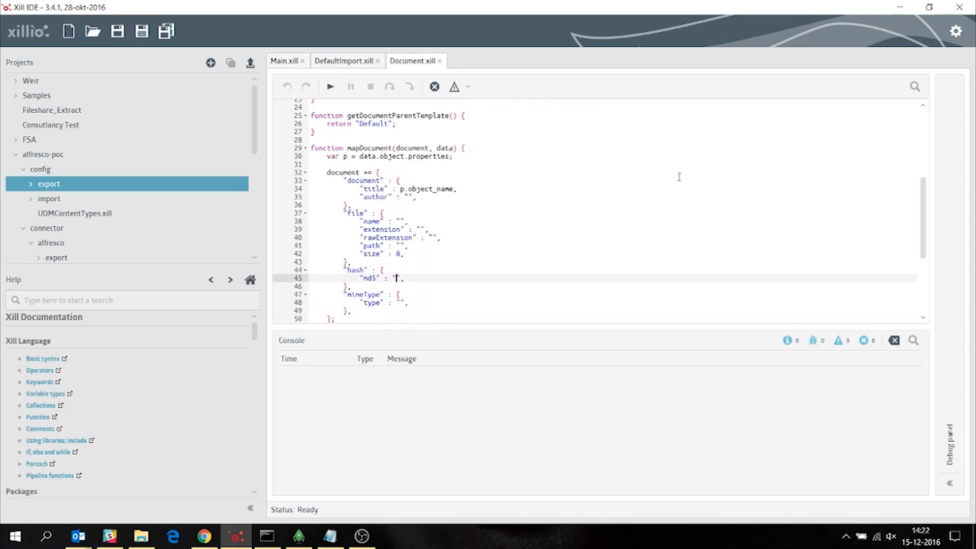
pyautogui.scroll(-3)
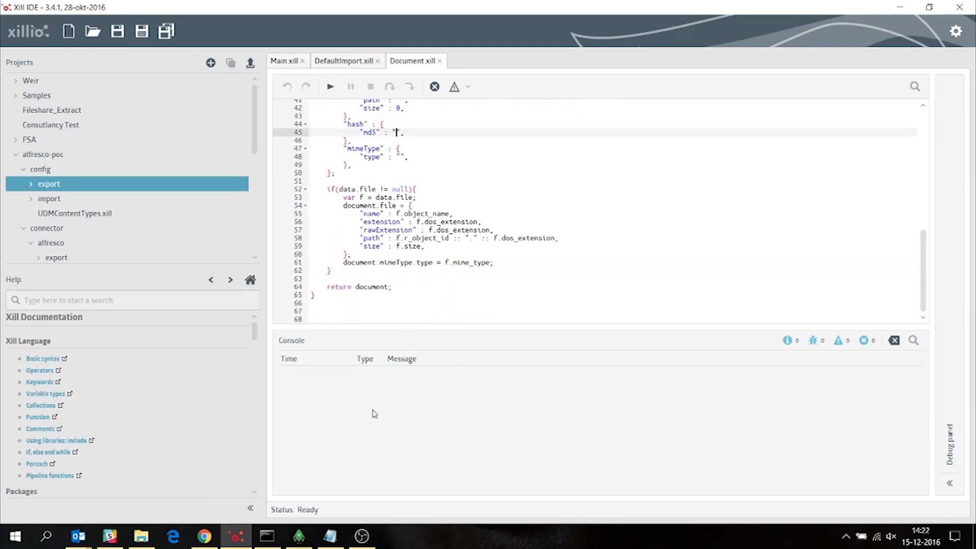
pyautogui.click(298, 535)
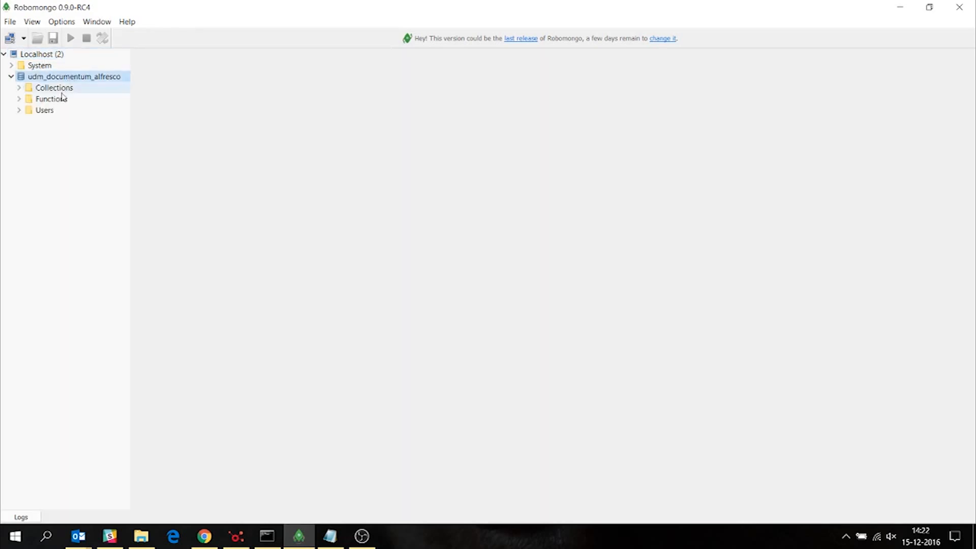
# - Browse the contentTypes collection with the Letter type's fields and the documents collection
pyautogui.doubleClick(65, 99)
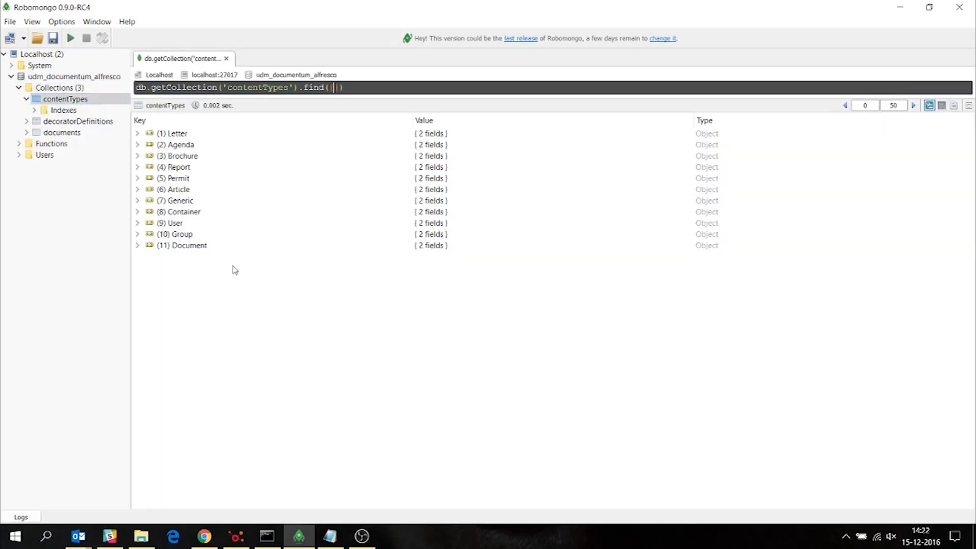
pyautogui.click(136, 133)
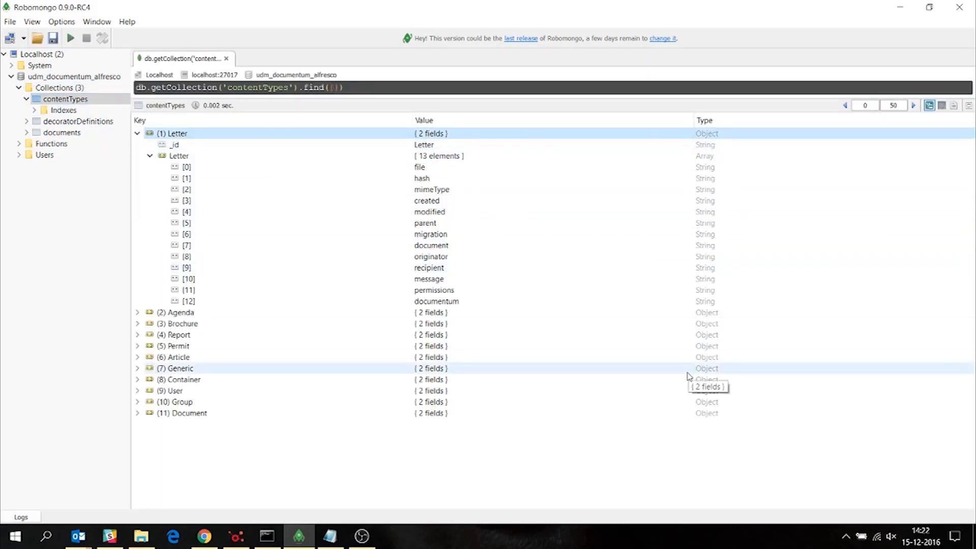
pyautogui.doubleClick(62, 132)
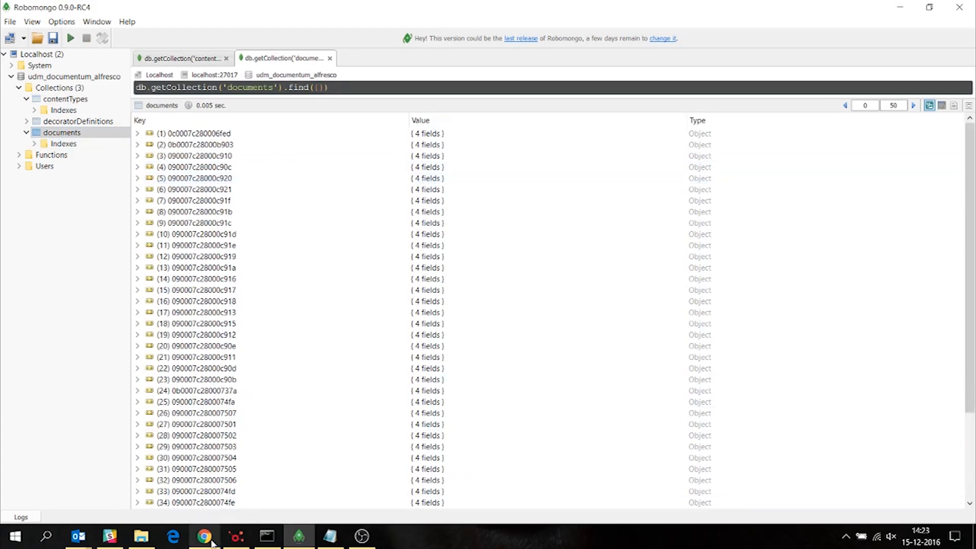
# - Check Alfresco's documentum_alfresco folder now holds Media with Documents and Images, then return to Documentum Administrator
pyautogui.click(205, 536)
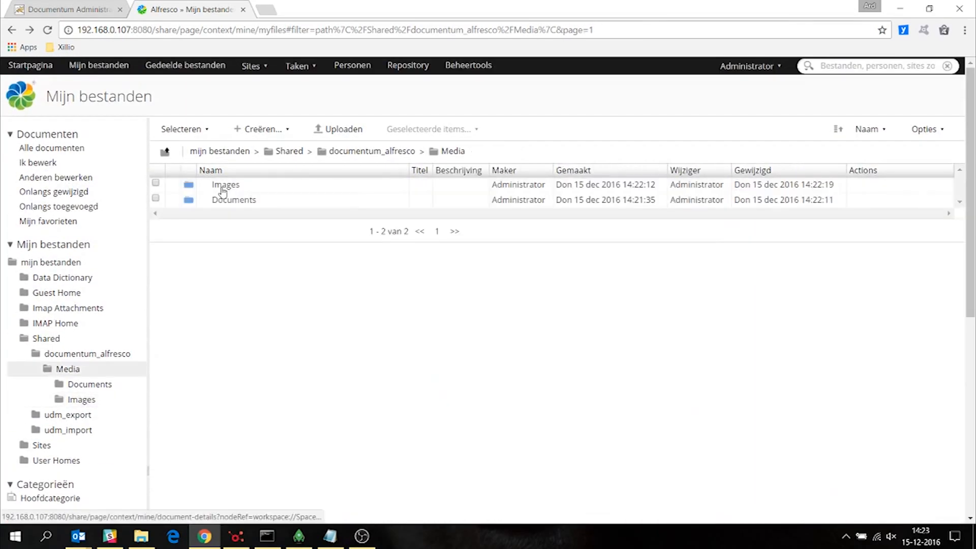
pyautogui.click(233, 200)
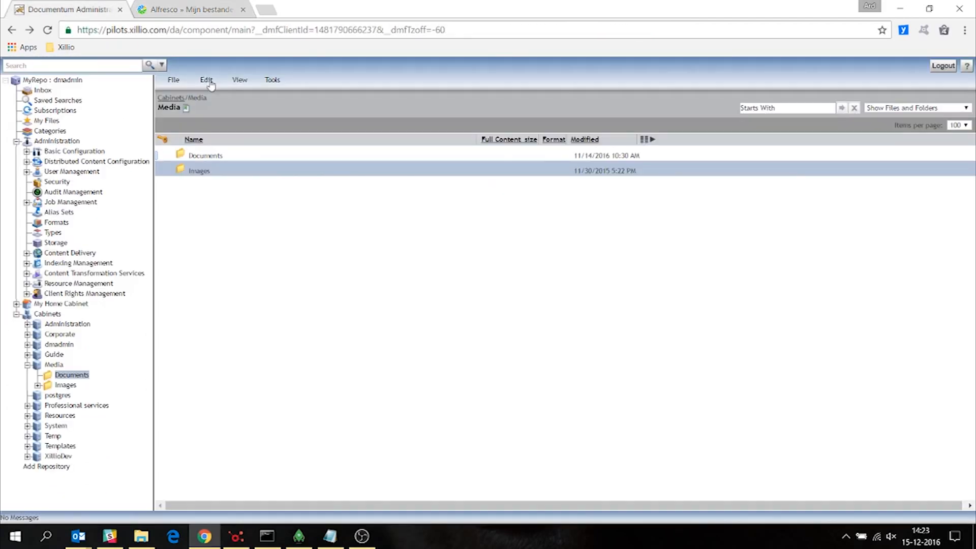
# - Select the Interoperability Services Deployment Guide in Media's Documents folder
pyautogui.doubleClick(205, 154)
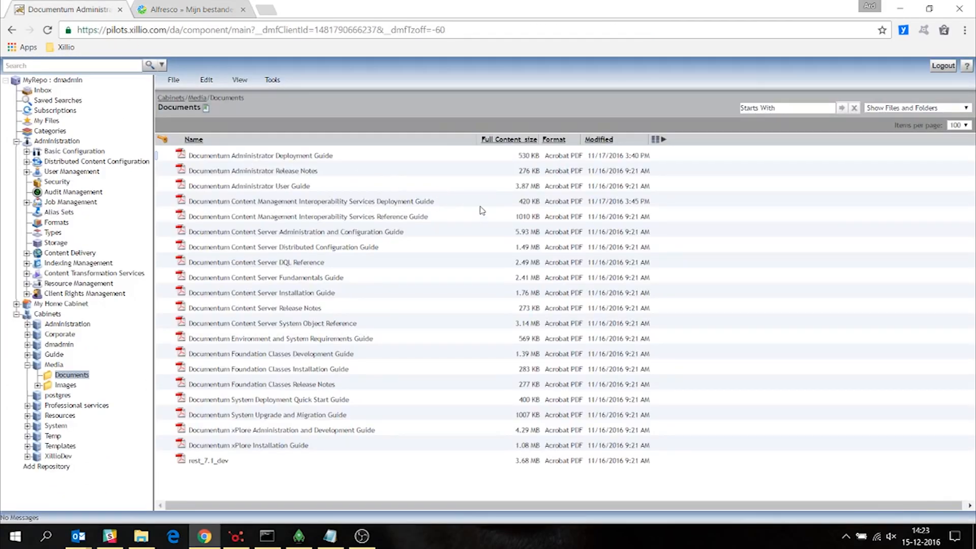
pyautogui.click(311, 201)
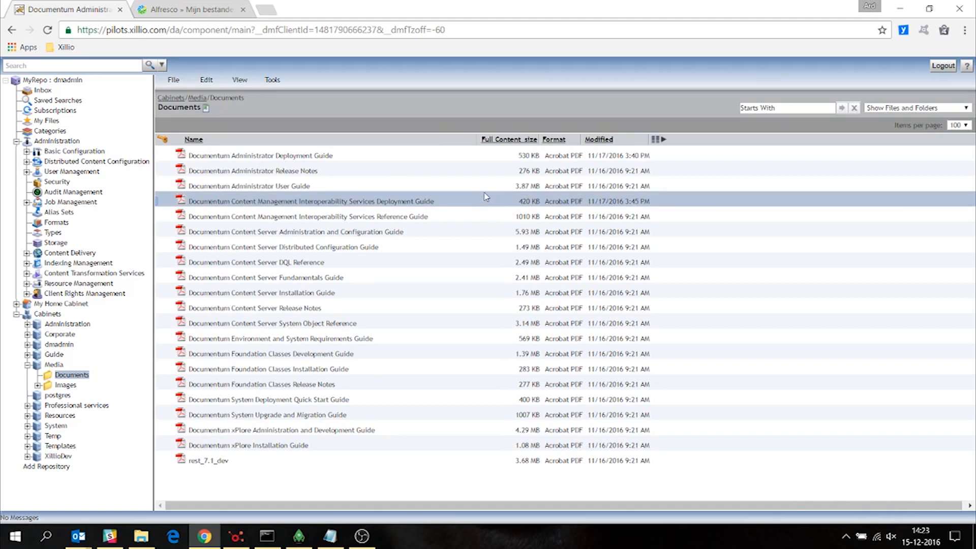
pyautogui.moveTo(409, 329)
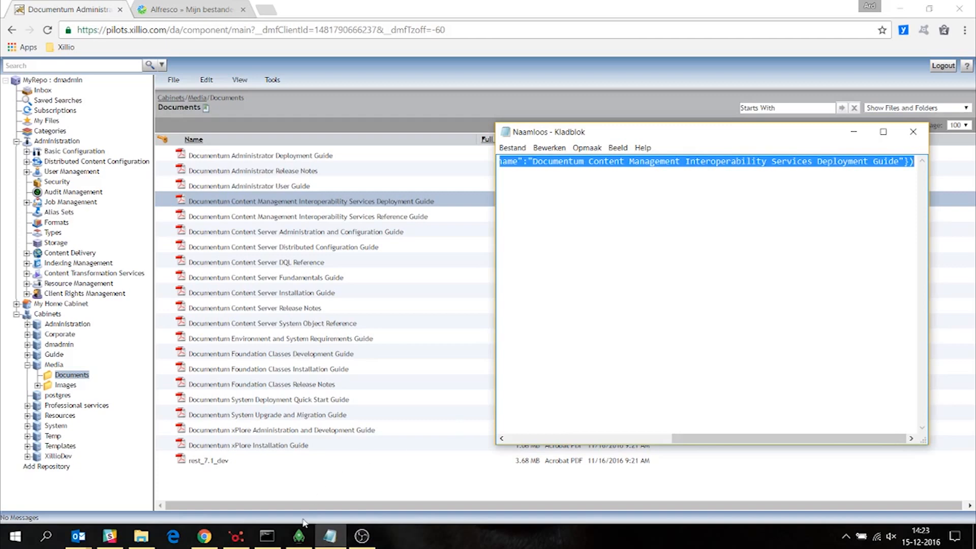
# - Expand the guide's MongoDB record showing it flagged as migrated, then view the PDF guides in Alfresco
pyautogui.click(299, 535)
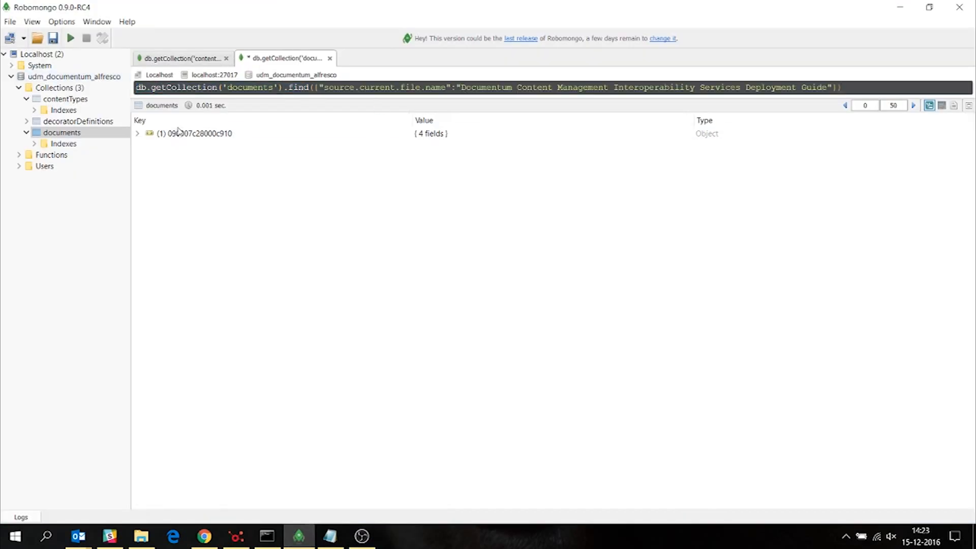
pyautogui.click(137, 133)
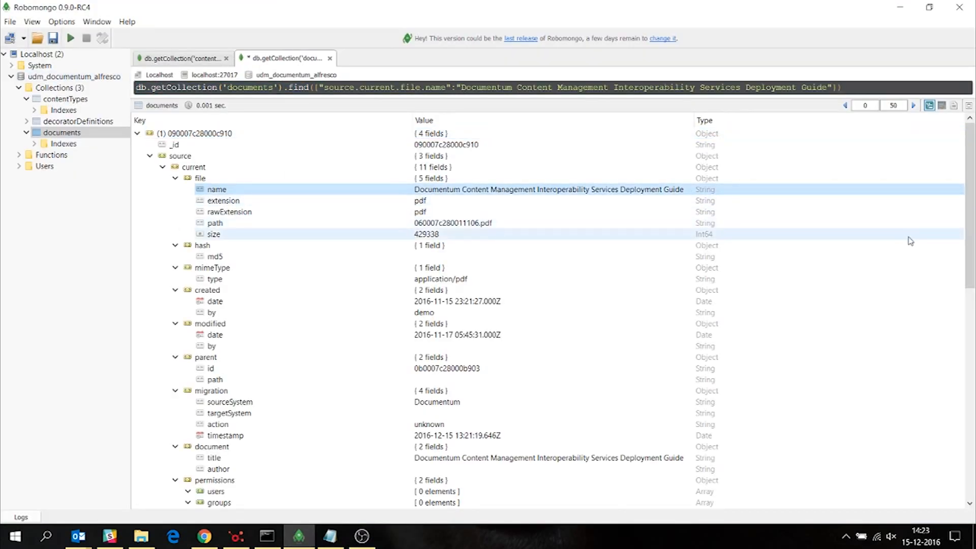
pyautogui.scroll(-3)
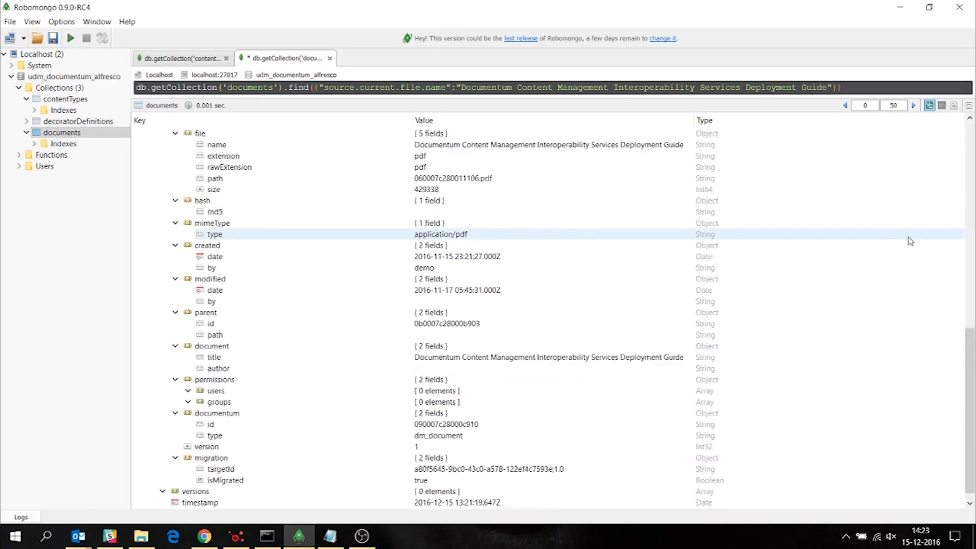
pyautogui.click(203, 536)
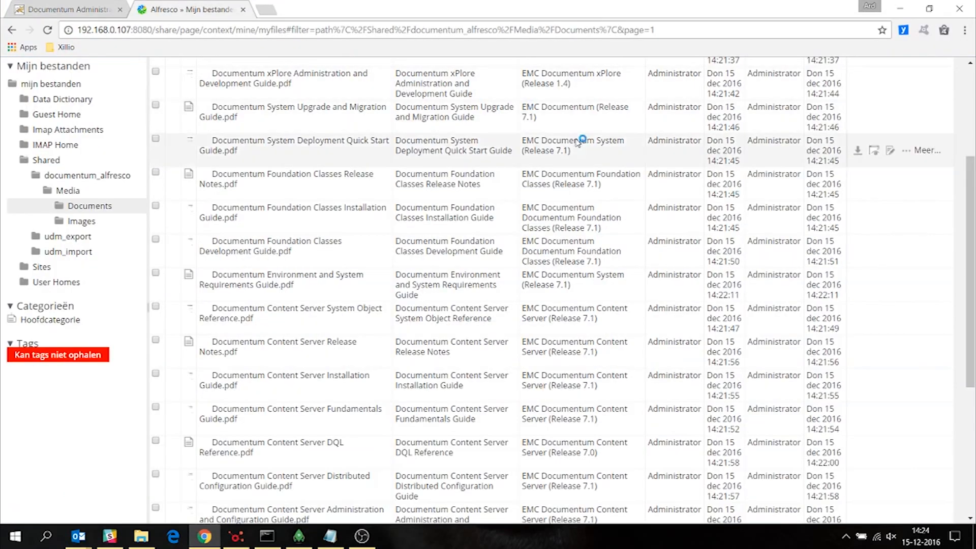